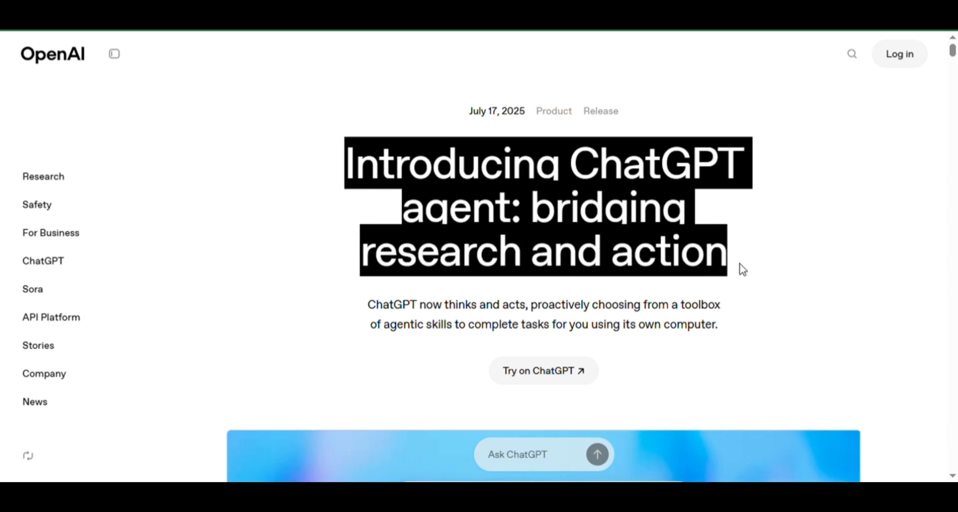
Scroll past the title to the opening paragraphs on ChatGPT working with its own computer
scroll("down", 3)
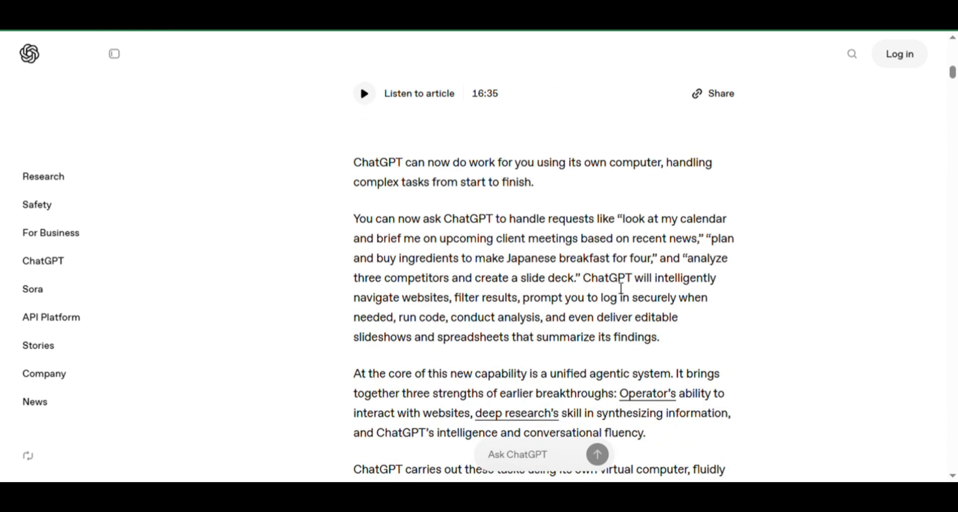
Highlight the word 'web' in the Operator paragraph of the natural evolution section
scroll("down", 3)
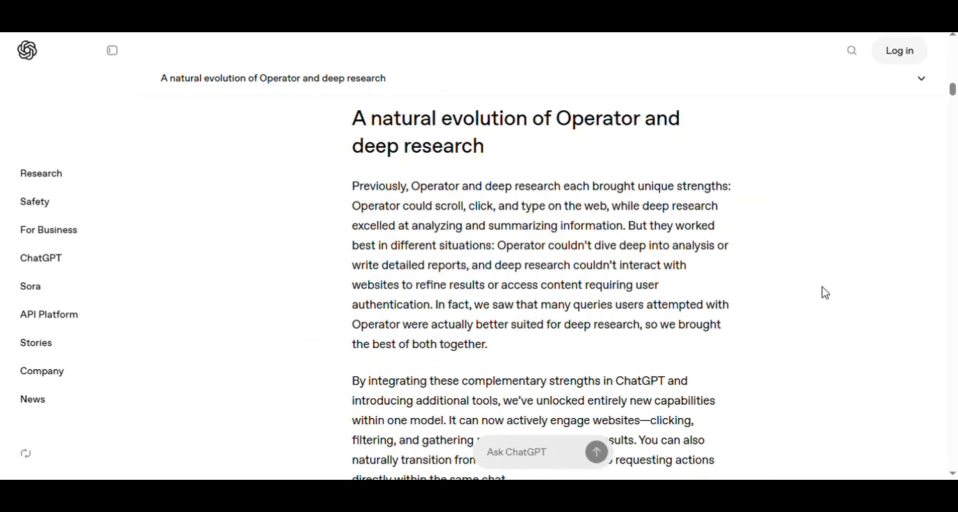
mouse_move(464, 196)
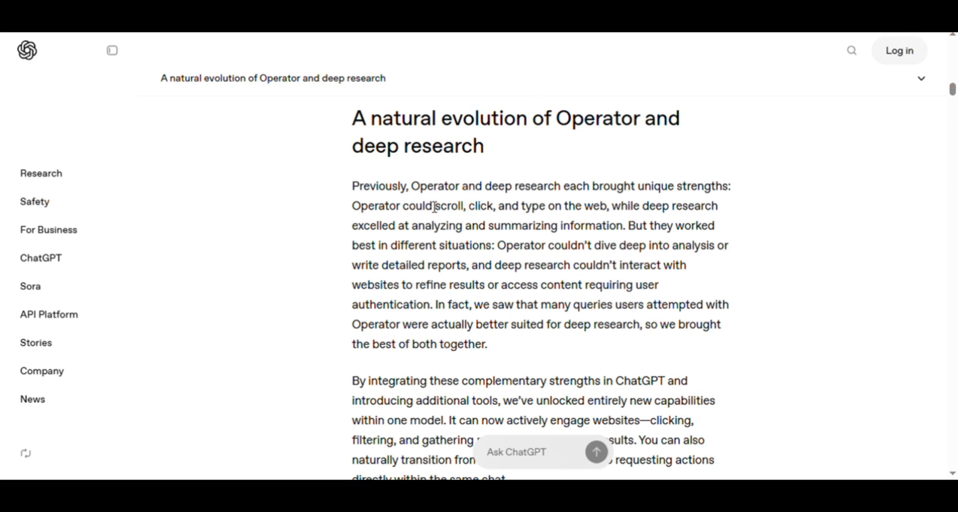
left_click_drag(412, 186, 548, 186)
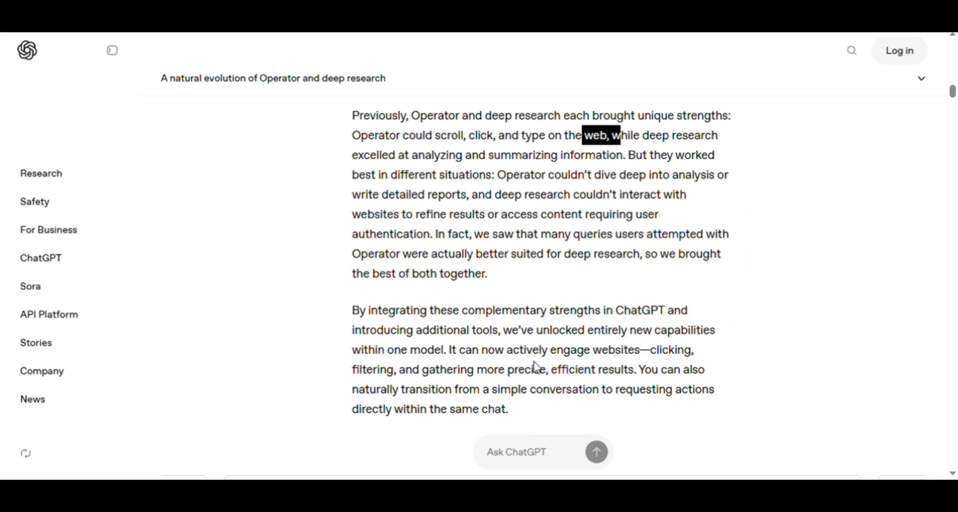
mouse_move(543, 372)
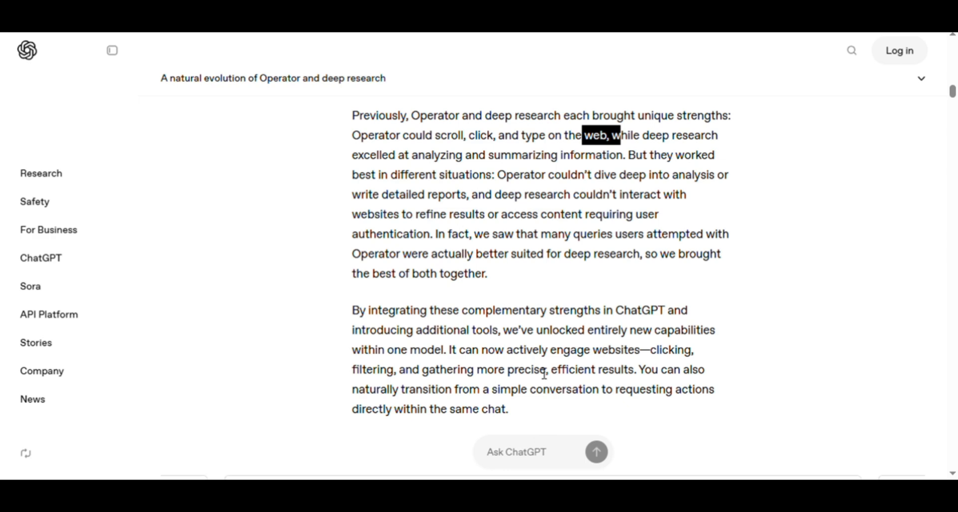
mouse_move(547, 379)
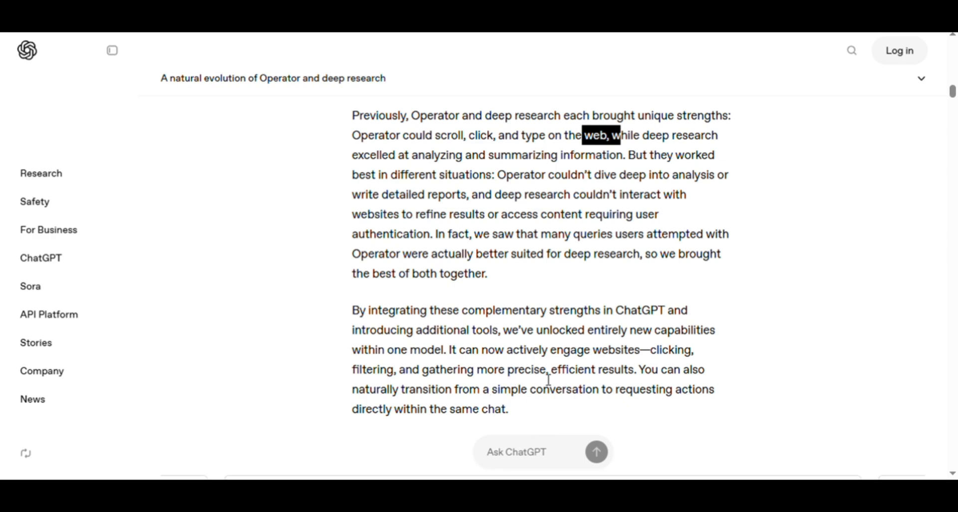
scroll("up", 3)
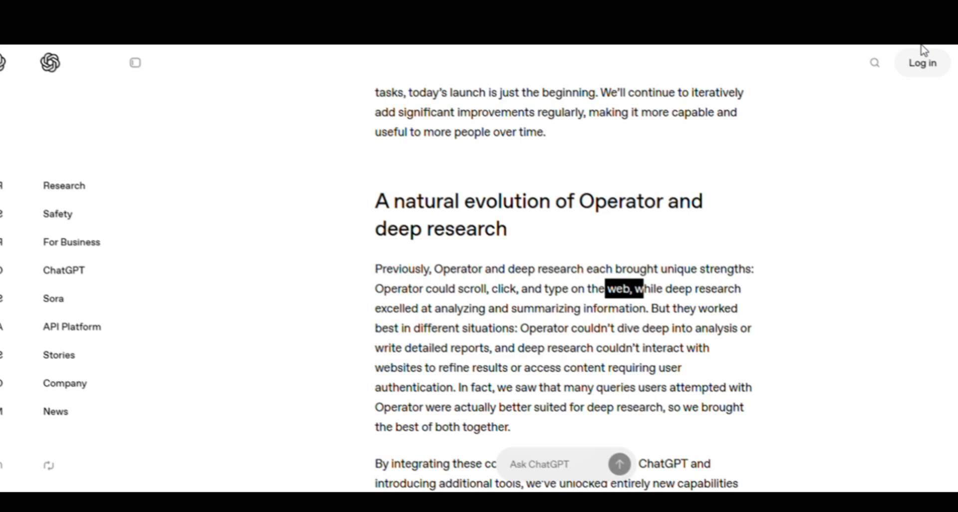
Highlight the 'text-based browser' phrase in the agent tools section, then clear it
scroll("down", 3)
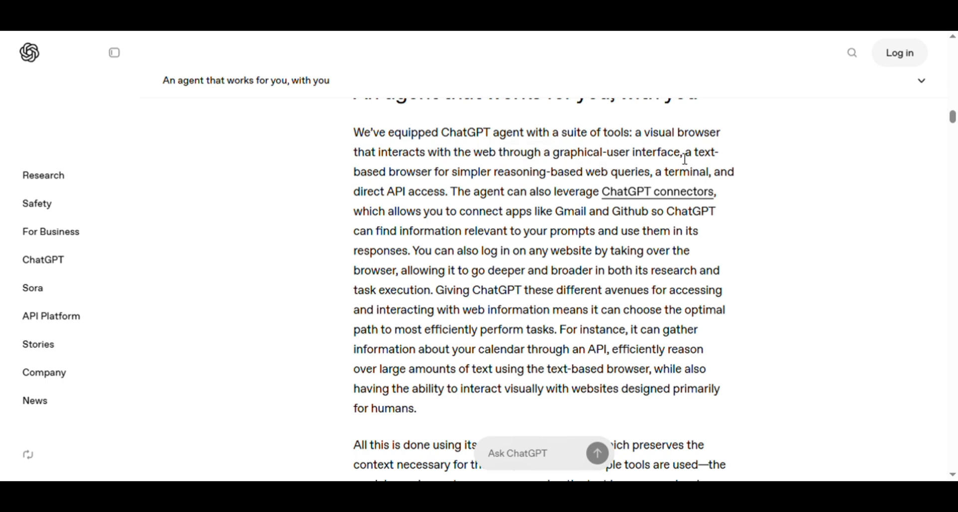
left_click_drag(683, 152, 687, 172)
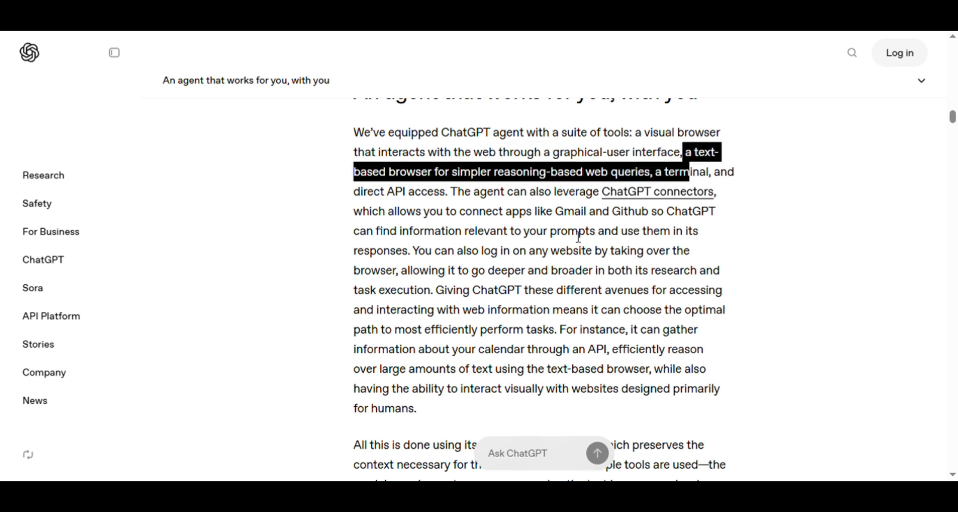
left_click(603, 211)
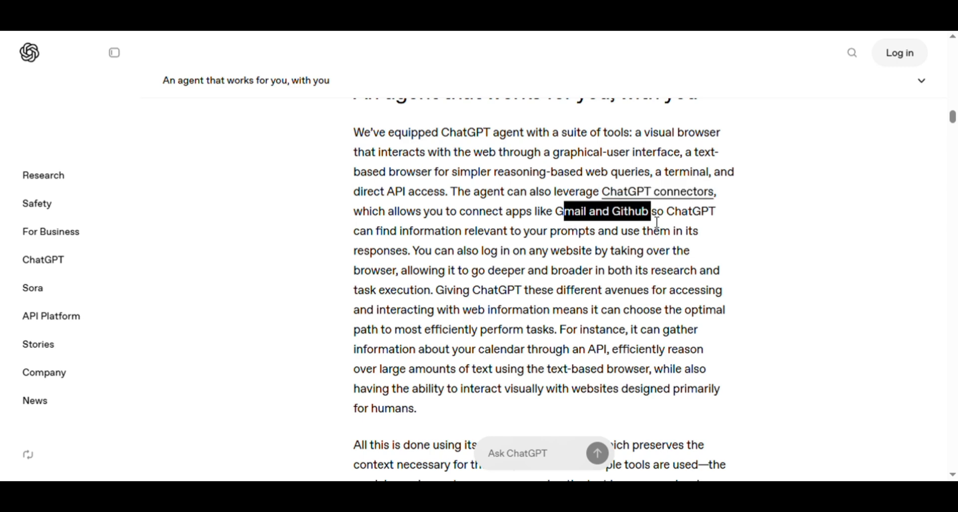
Move down to the collaborative workflows paragraph and highlight 'summary'
scroll("down", 3)
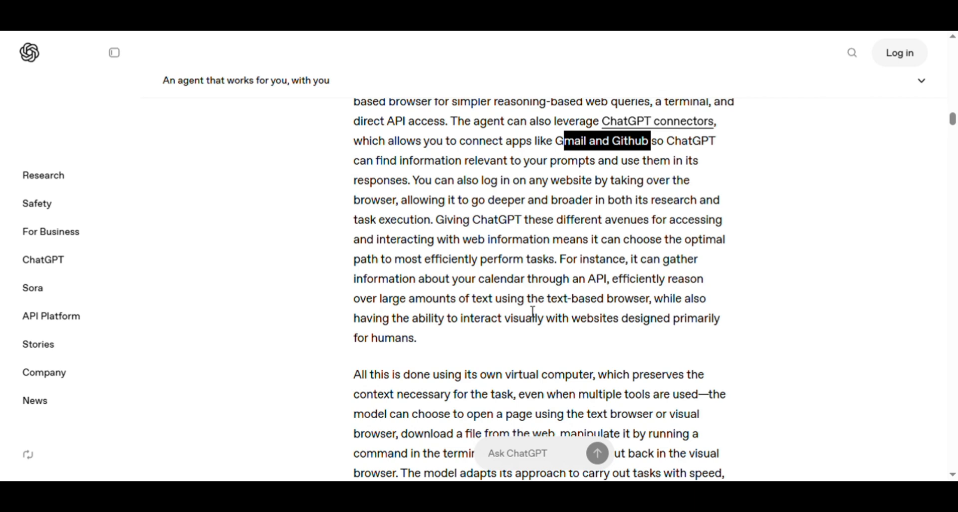
scroll("down", 3)
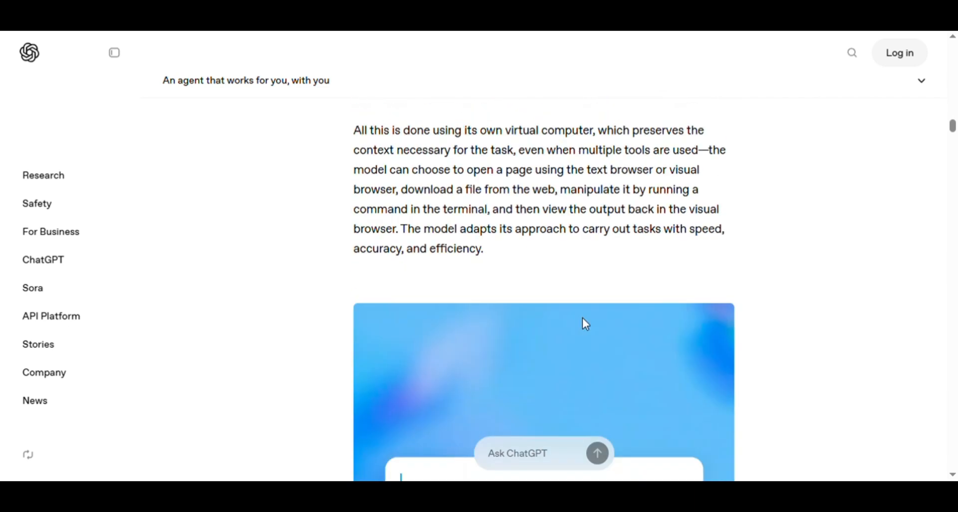
scroll("down", 3)
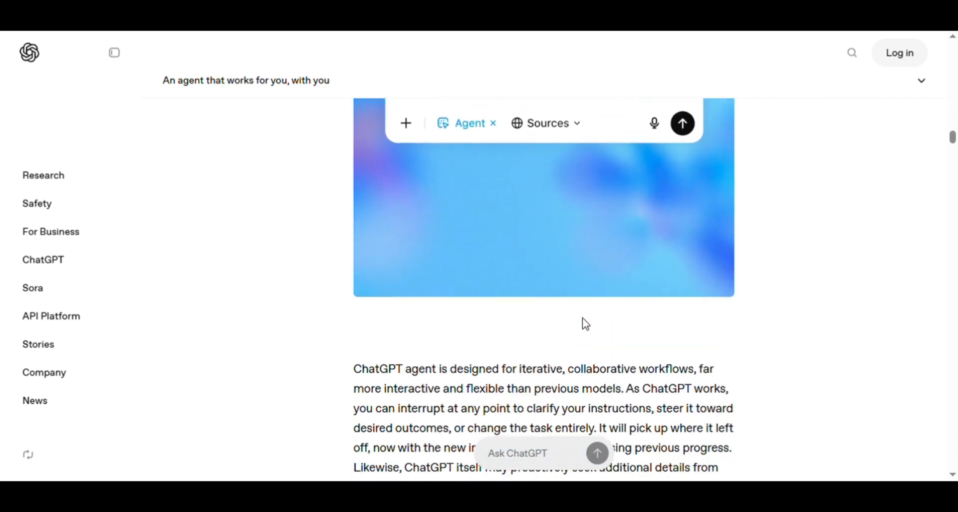
scroll("down", 3)
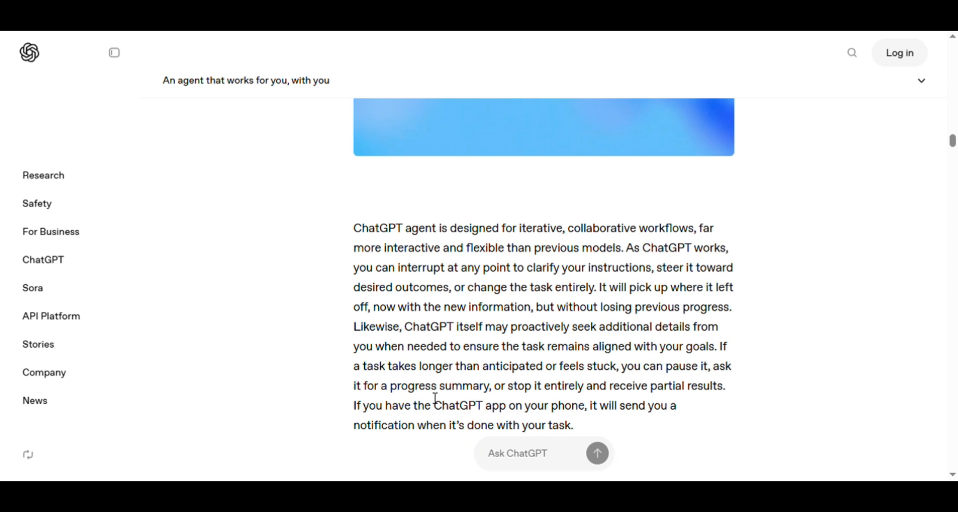
double_click(455, 387)
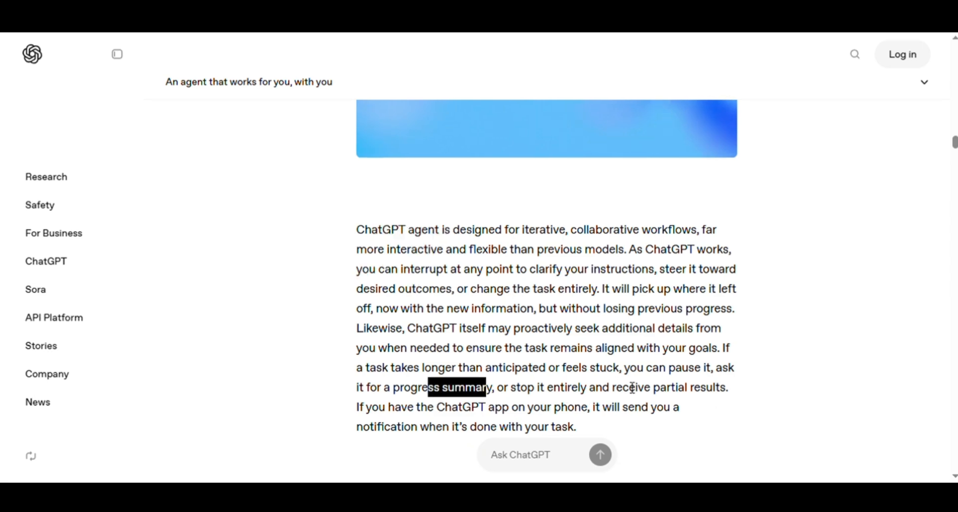
Highlight the 27.4% FrontierMath score while reading through Broadening real-world utility
scroll("down", 3)
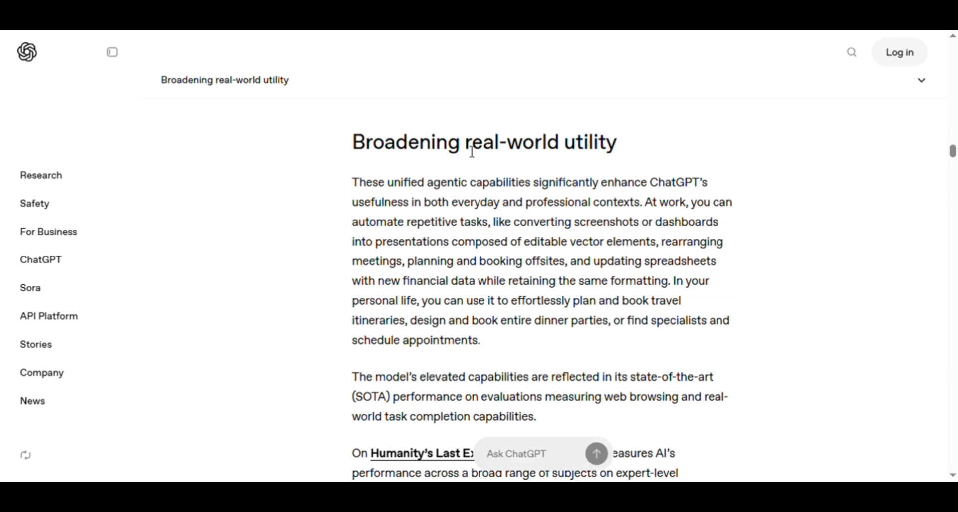
left_click_drag(463, 141, 620, 140)
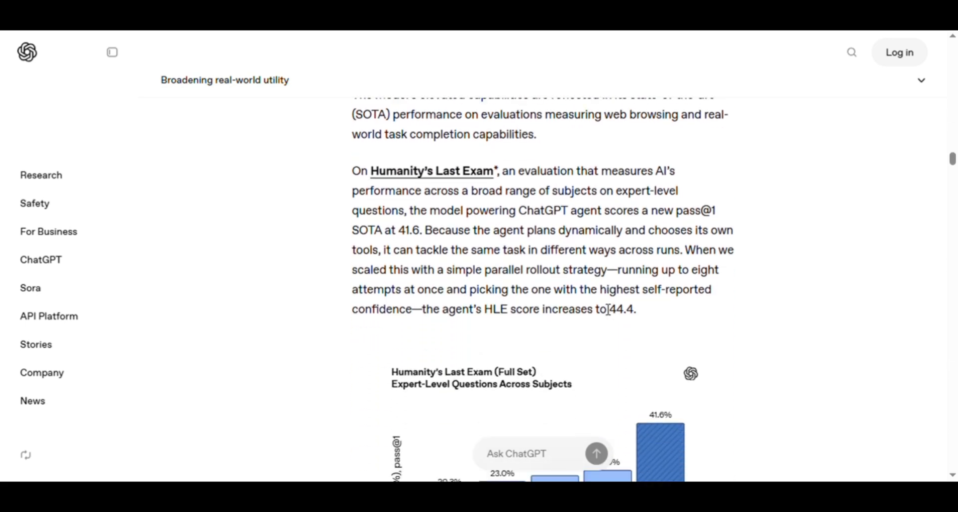
scroll("down", 3)
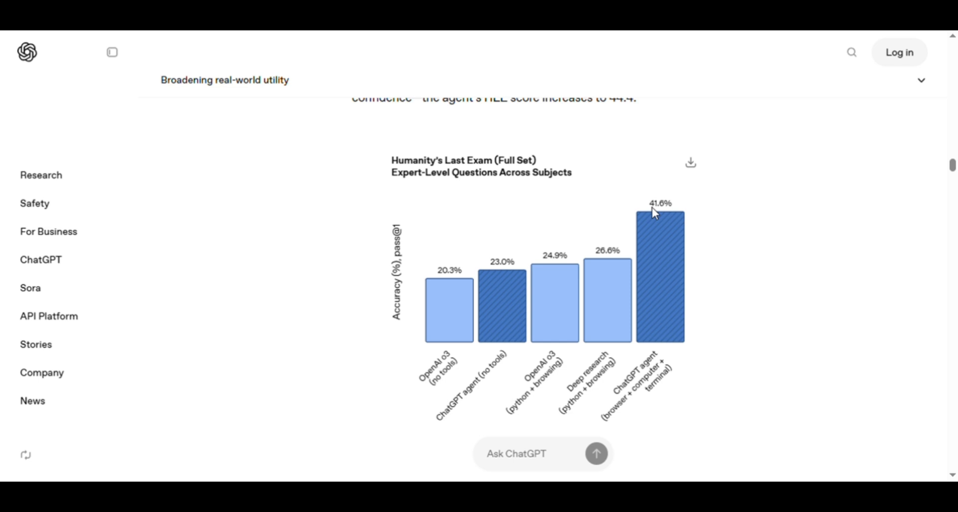
mouse_move(448, 210)
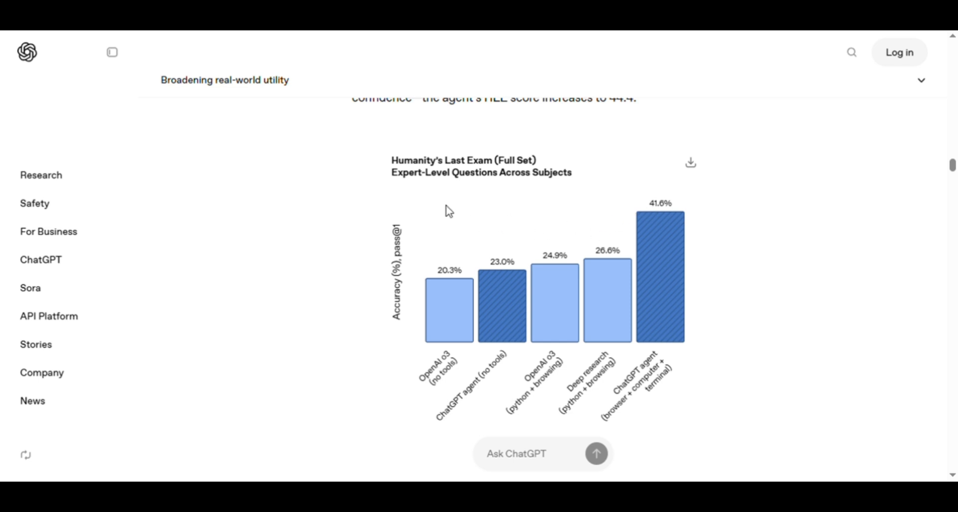
mouse_move(483, 196)
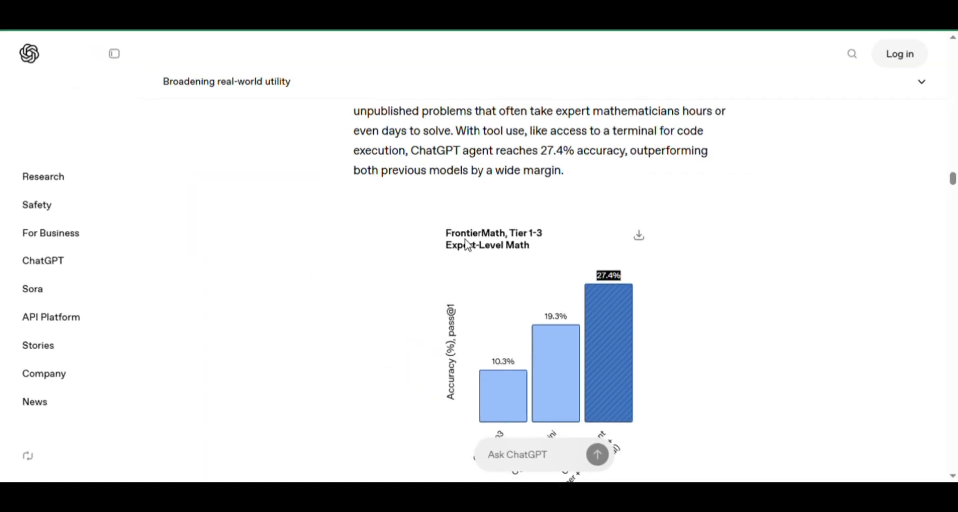
Read down past the SpreadsheetBench note to the Investment Banking Modeling Tasks chart
scroll("down", 3)
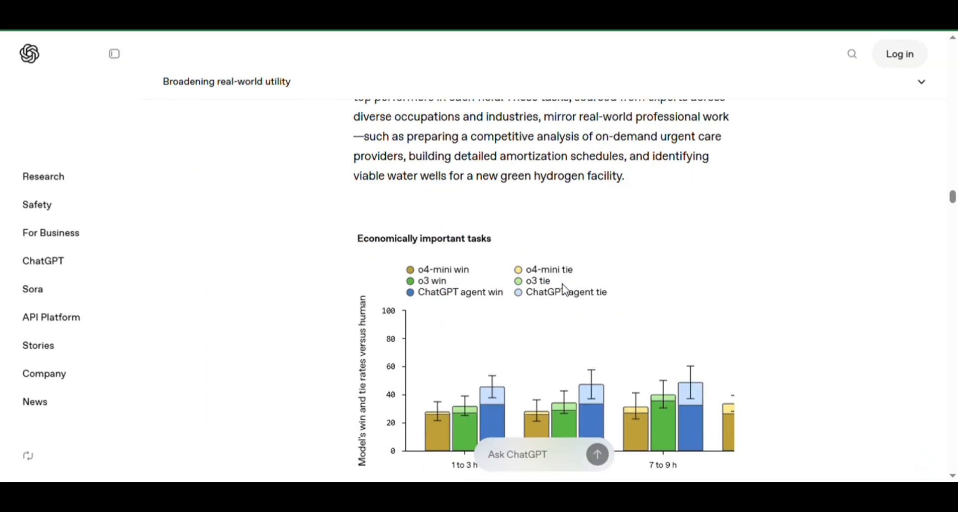
scroll("down", 3)
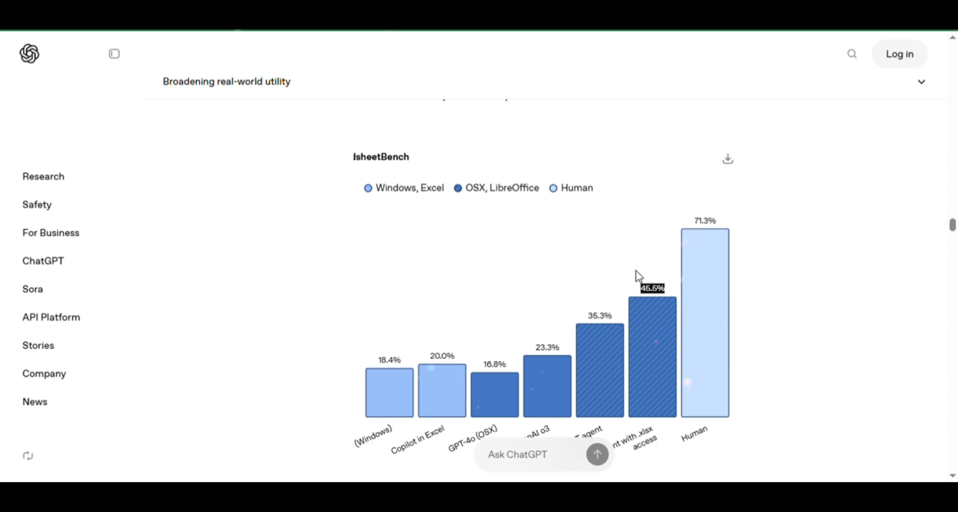
mouse_move(495, 393)
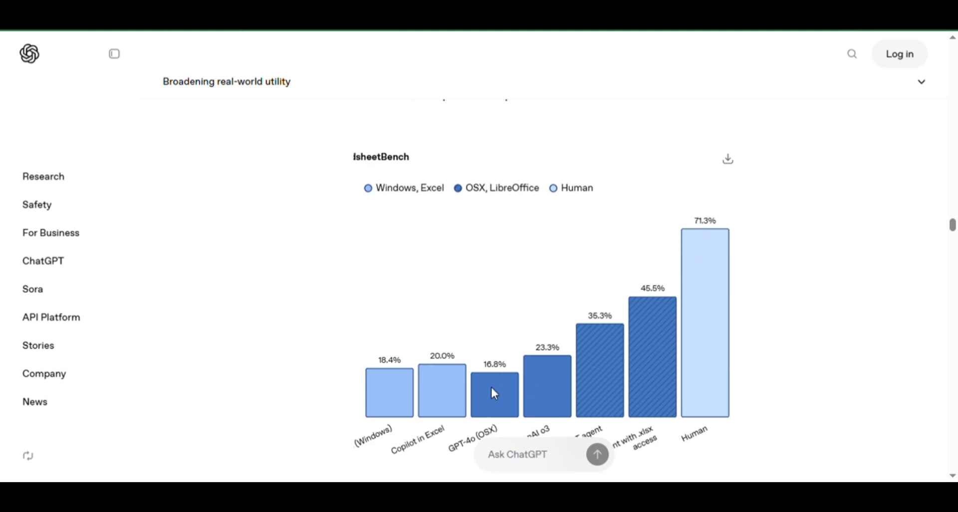
scroll("down", 3)
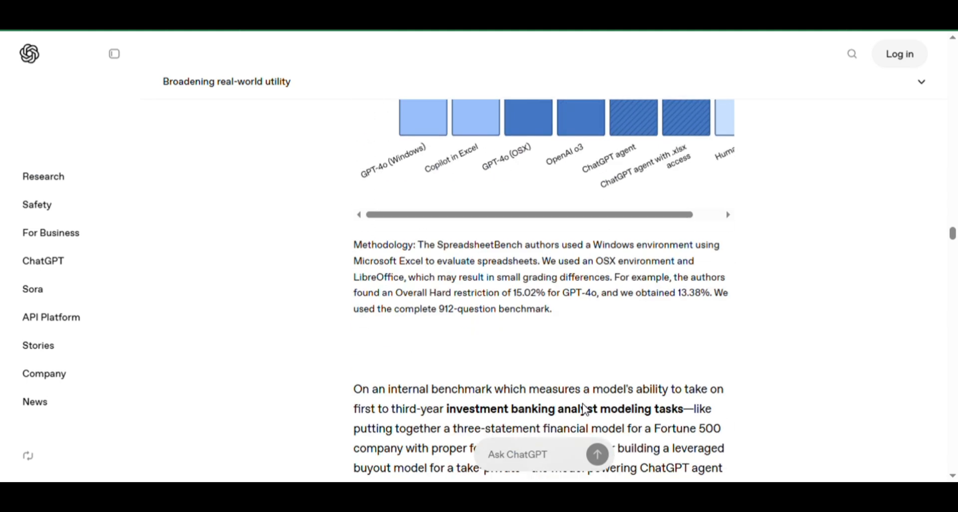
scroll("down", 3)
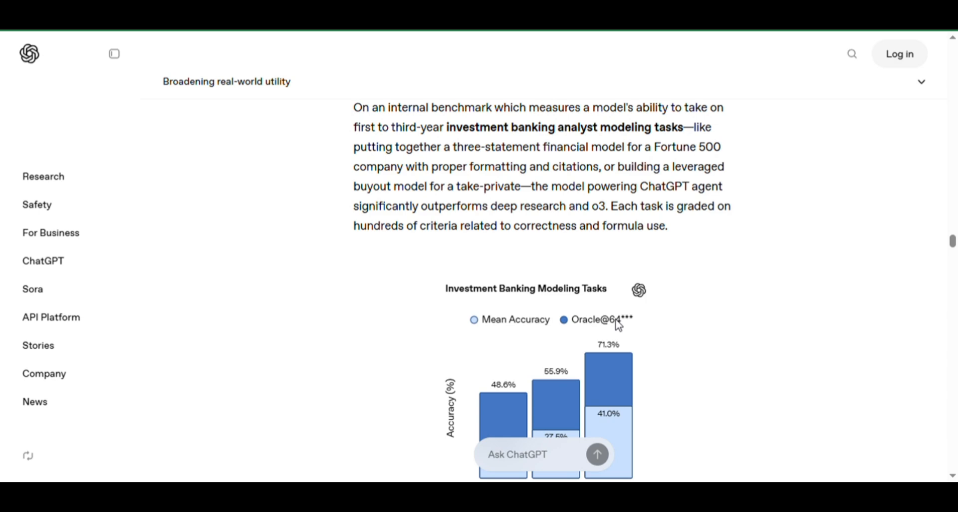
scroll("down", 3)
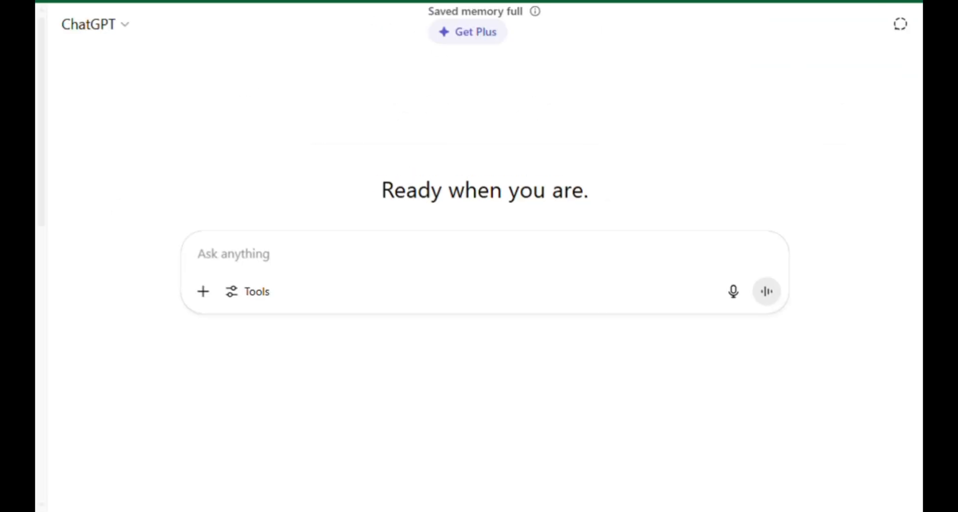
mouse_move(388, 329)
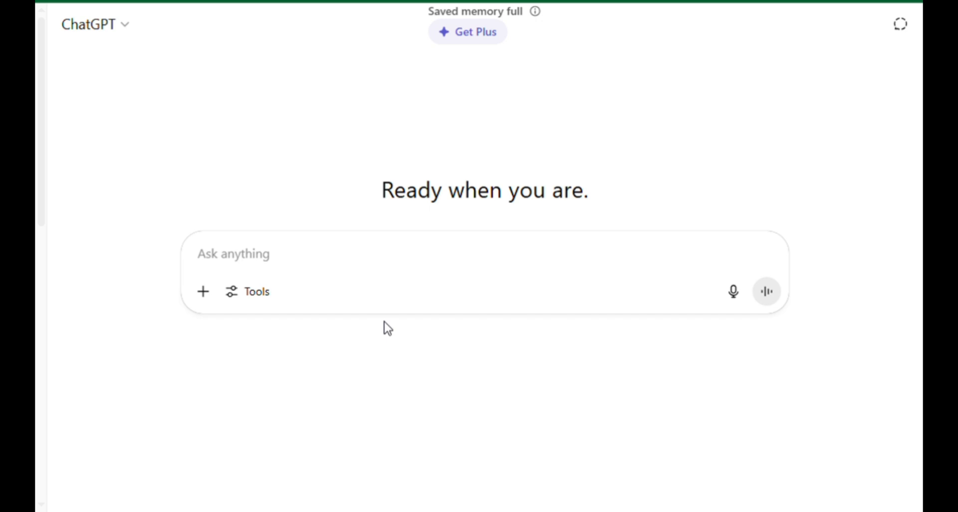
mouse_move(281, 78)
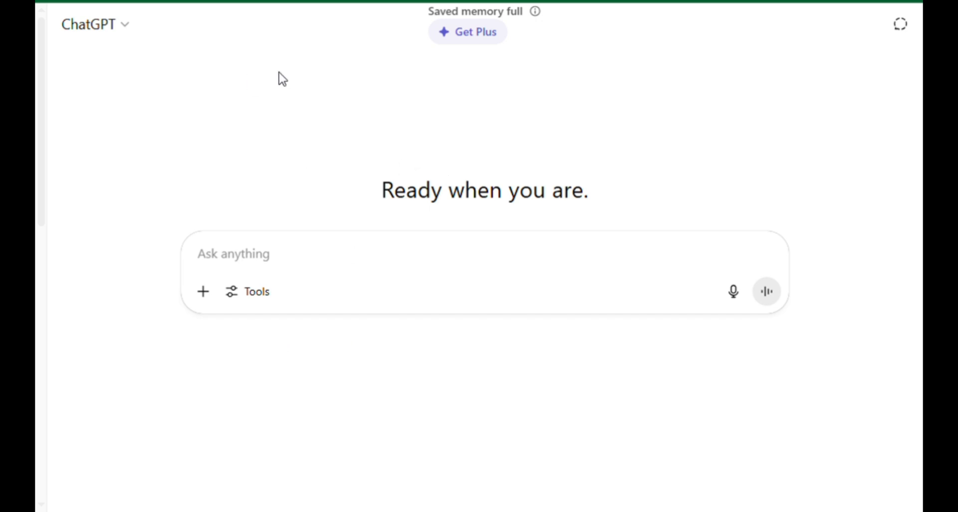
mouse_move(219, 330)
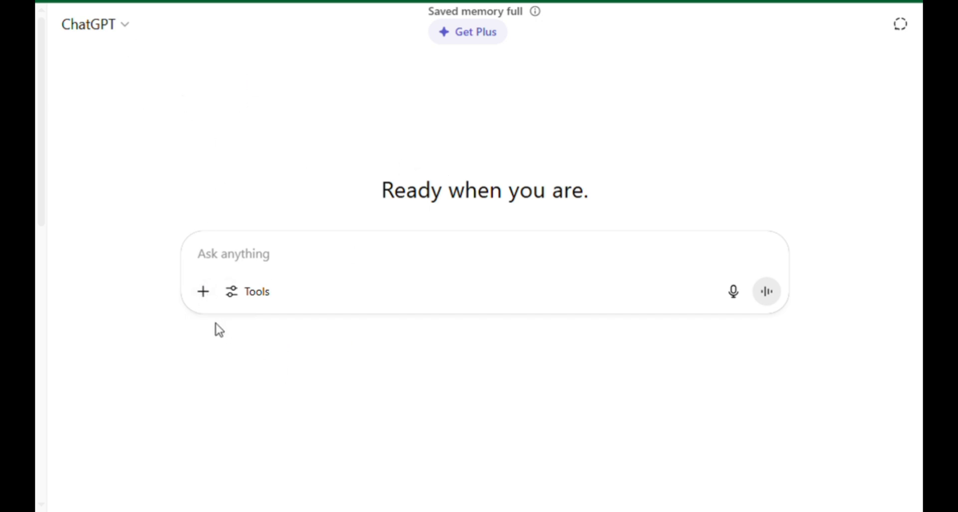
mouse_move(299, 296)
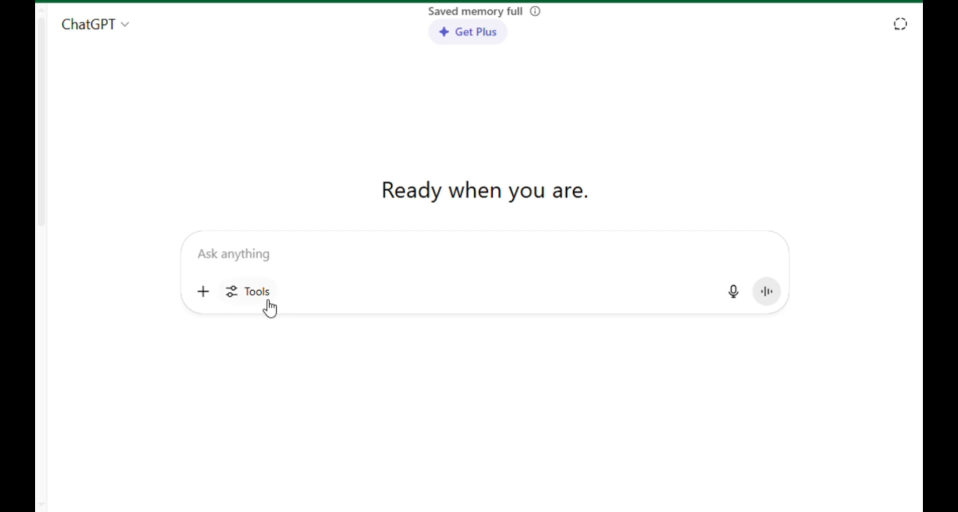
mouse_move(262, 292)
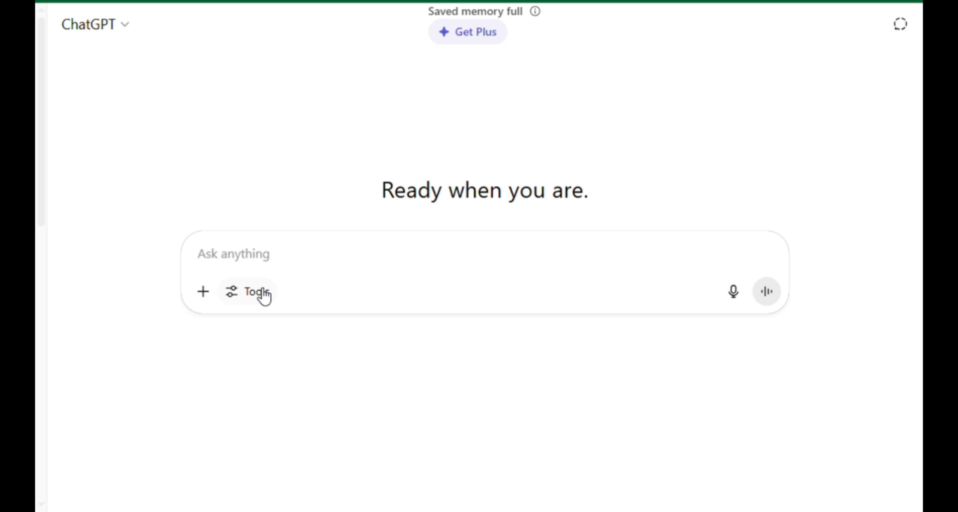
mouse_move(385, 220)
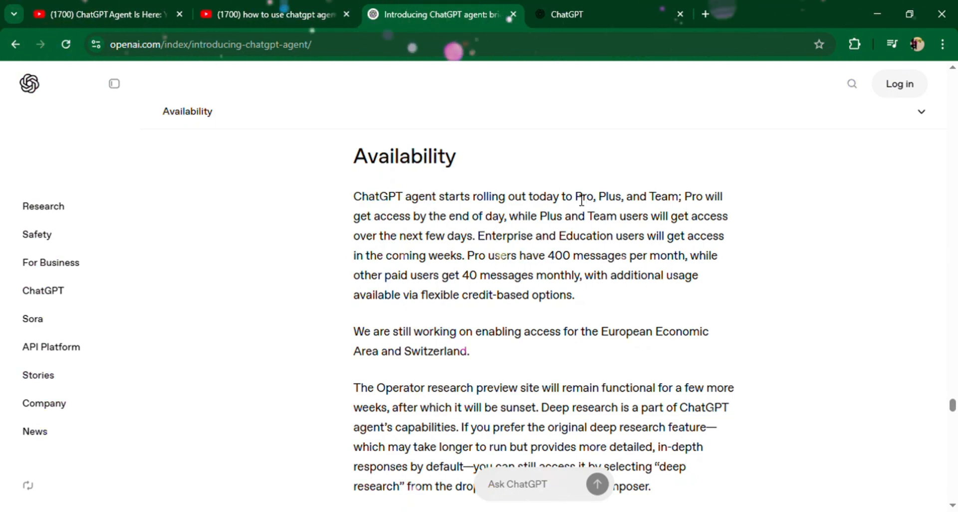
Highlight 'Pro, Plus, and Team' in the Availability paragraph, then clear it
left_click_drag(575, 197, 679, 197)
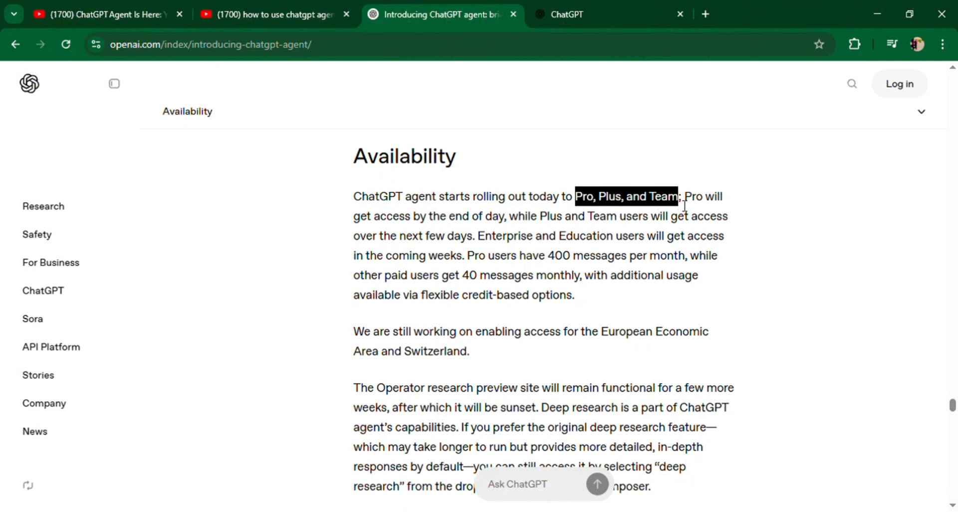
left_click(586, 239)
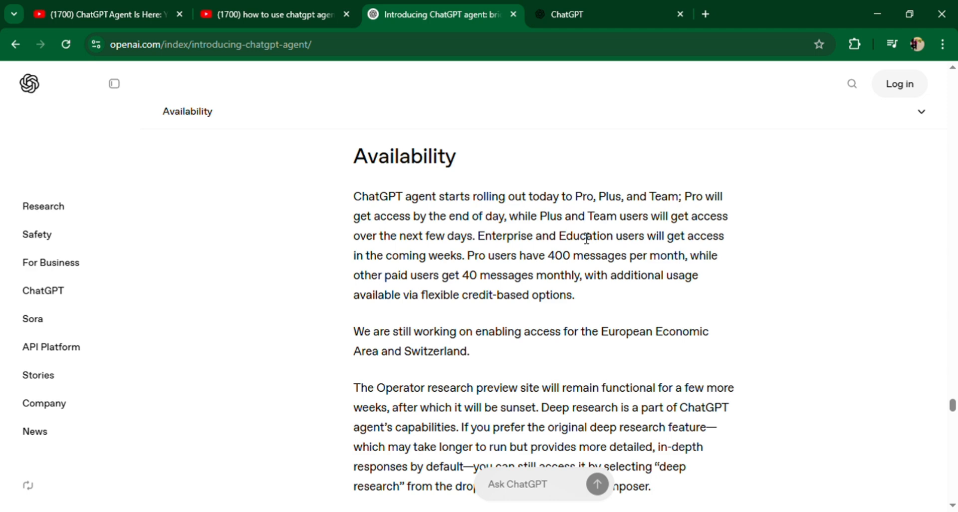
mouse_move(502, 403)
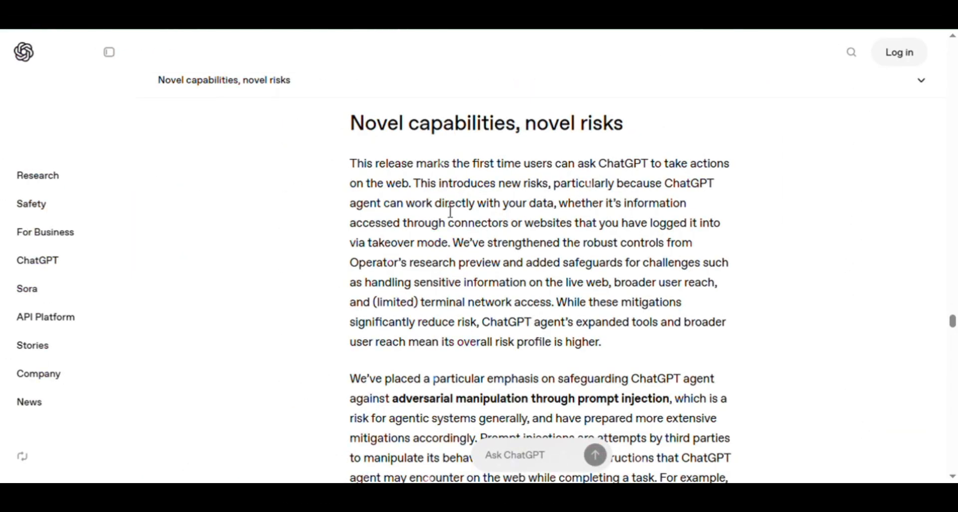
mouse_move(552, 356)
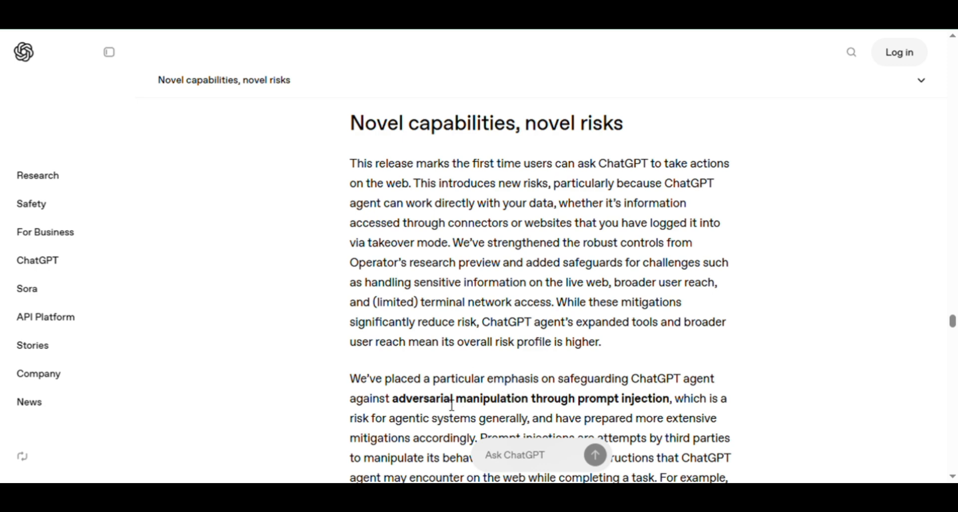
Highlight 'prompt injection' and read on through Novel capabilities, novel risks
left_click_drag(451, 406, 671, 405)
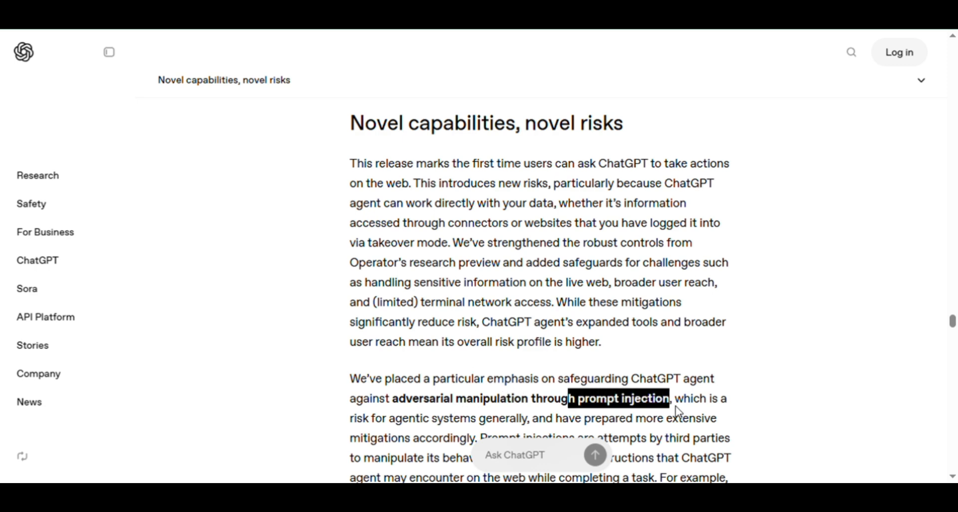
scroll("down", 3)
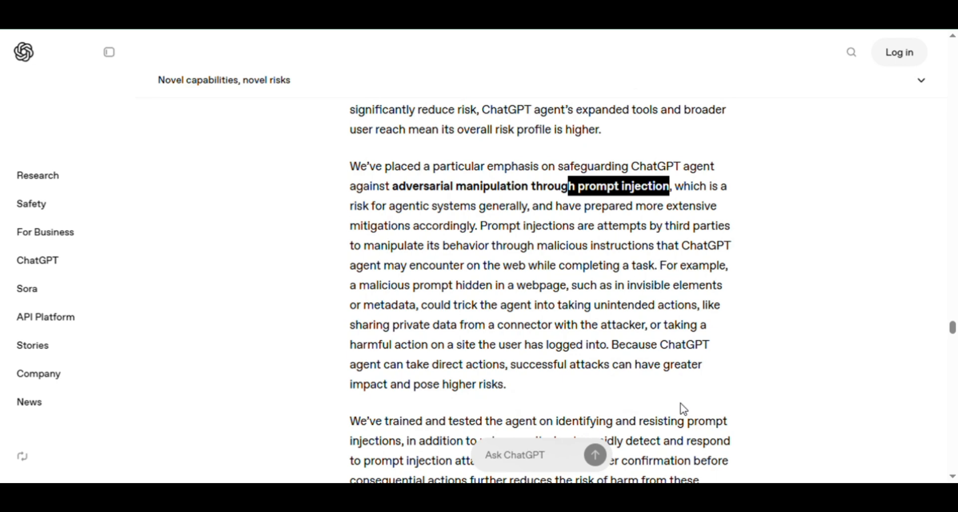
scroll("down", 3)
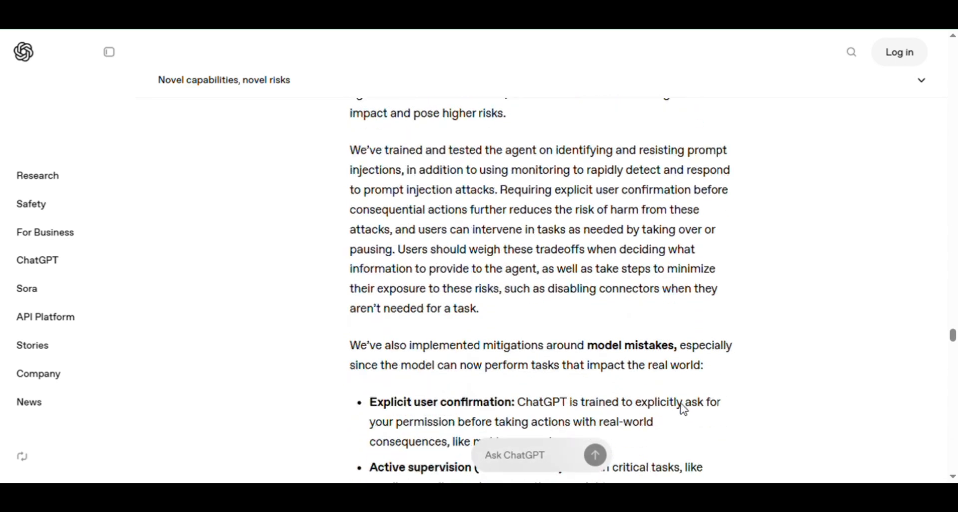
scroll("down", 3)
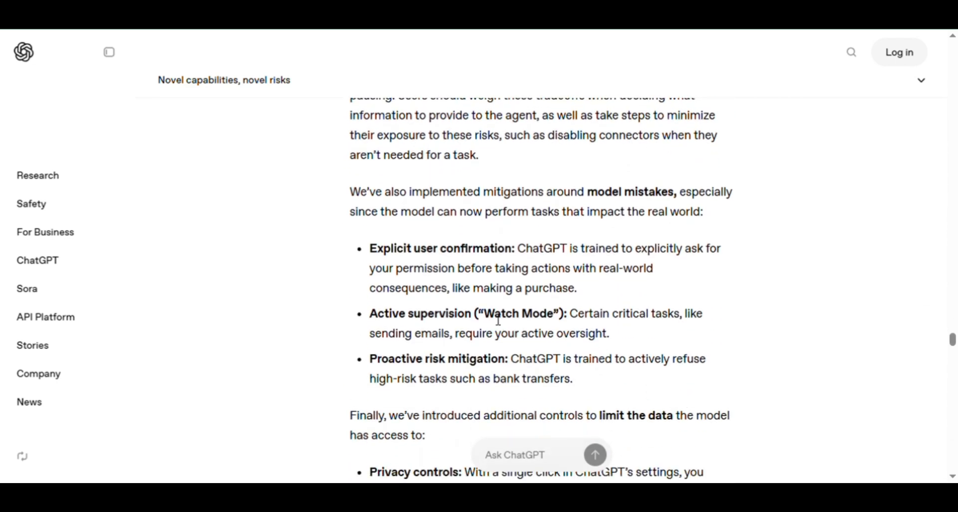
Highlight 'Watch Mode' in the bullet list and continue to Limitations and looking ahead
double_click(520, 313)
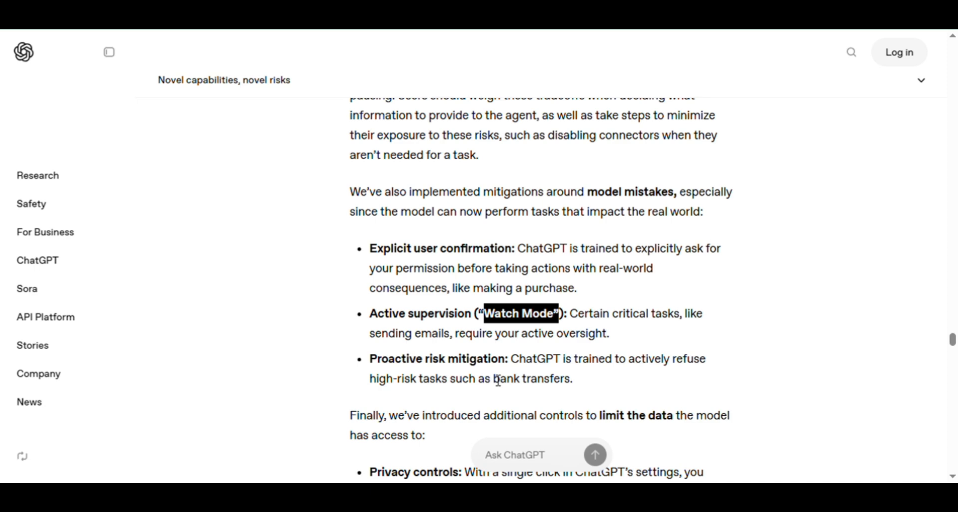
scroll("down", 3)
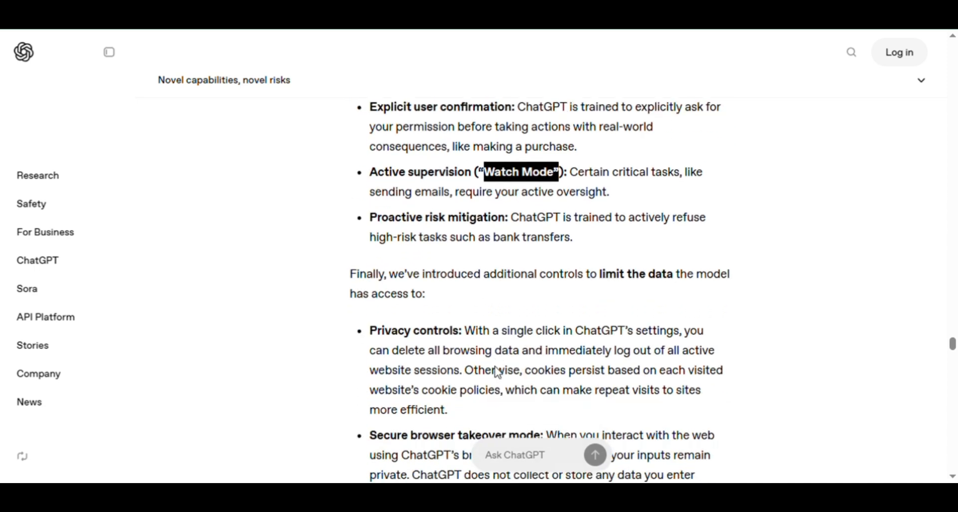
scroll("down", 3)
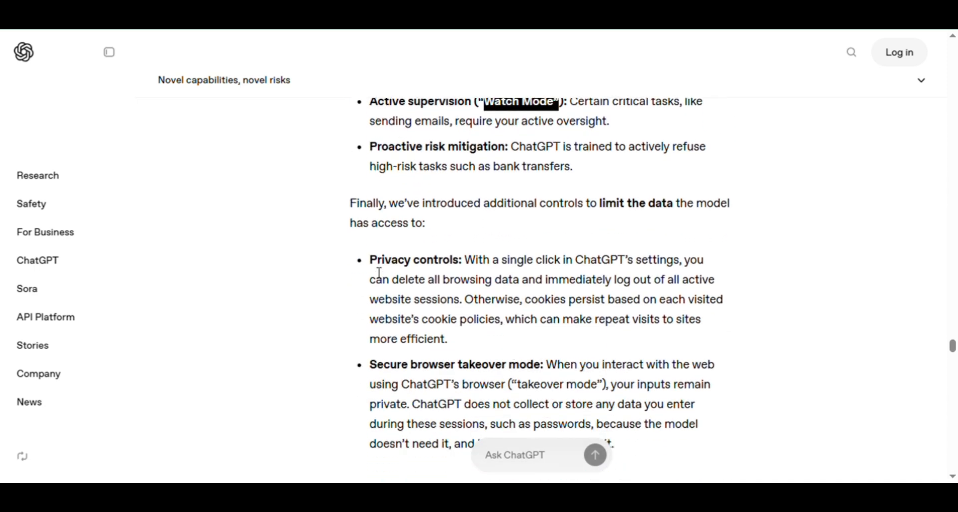
scroll("down", 3)
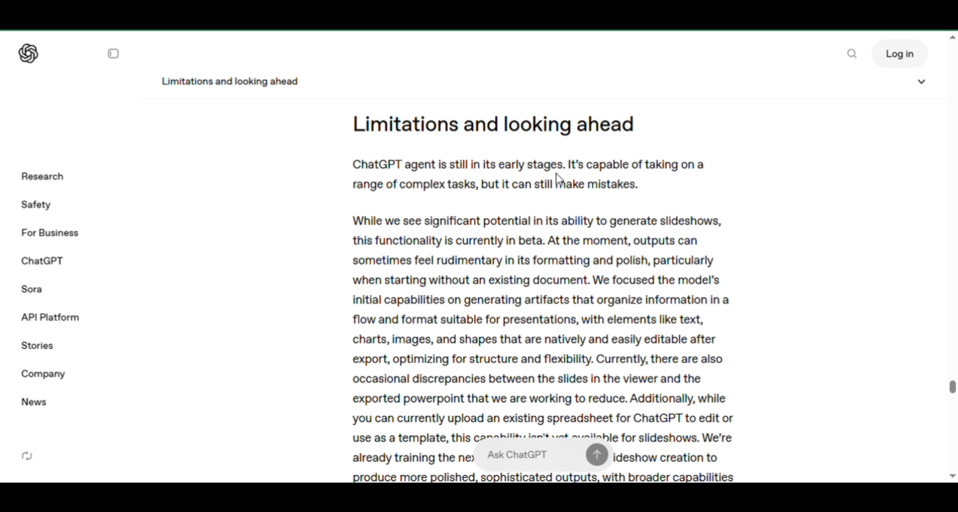
Highlight 'early stages' under Limitations, then highlight the 'Introducing ChatGPT agent' headline
double_click(531, 164)
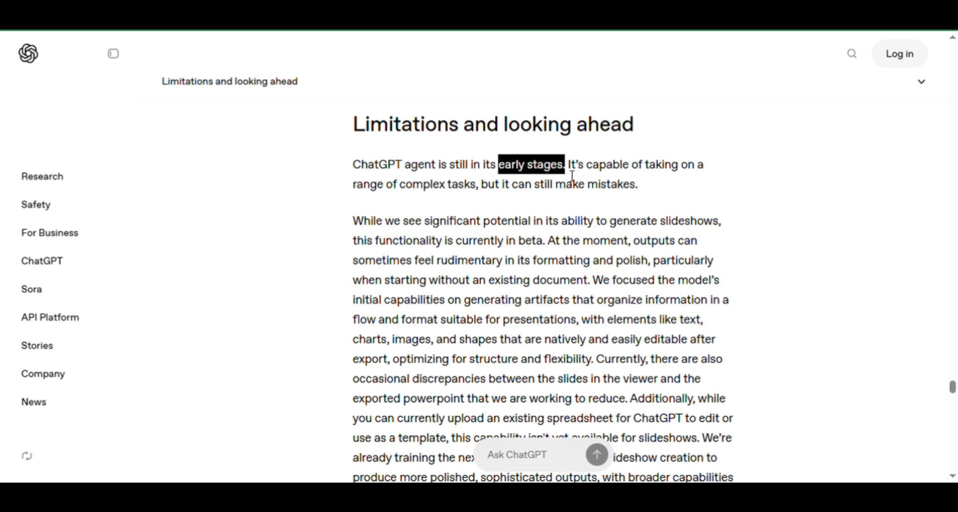
scroll("down", 3)
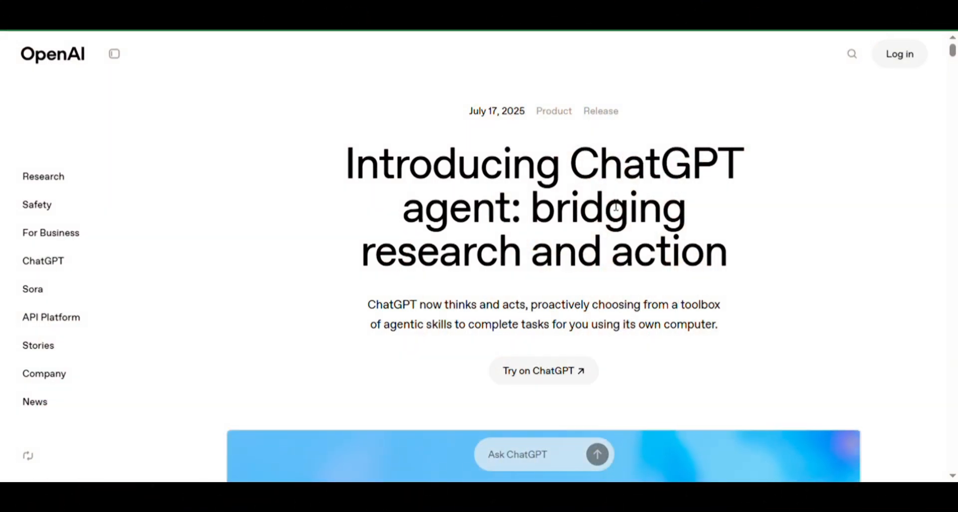
left_click_drag(346, 162, 473, 262)
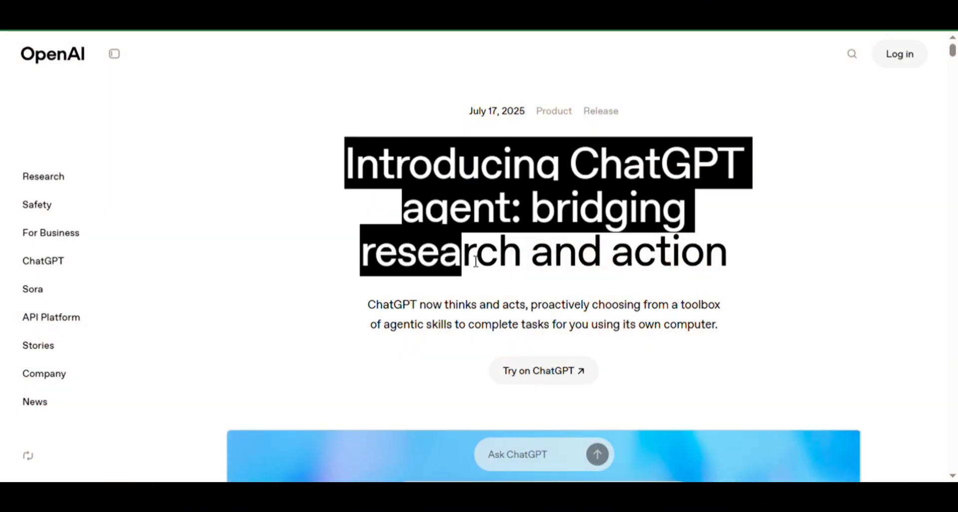